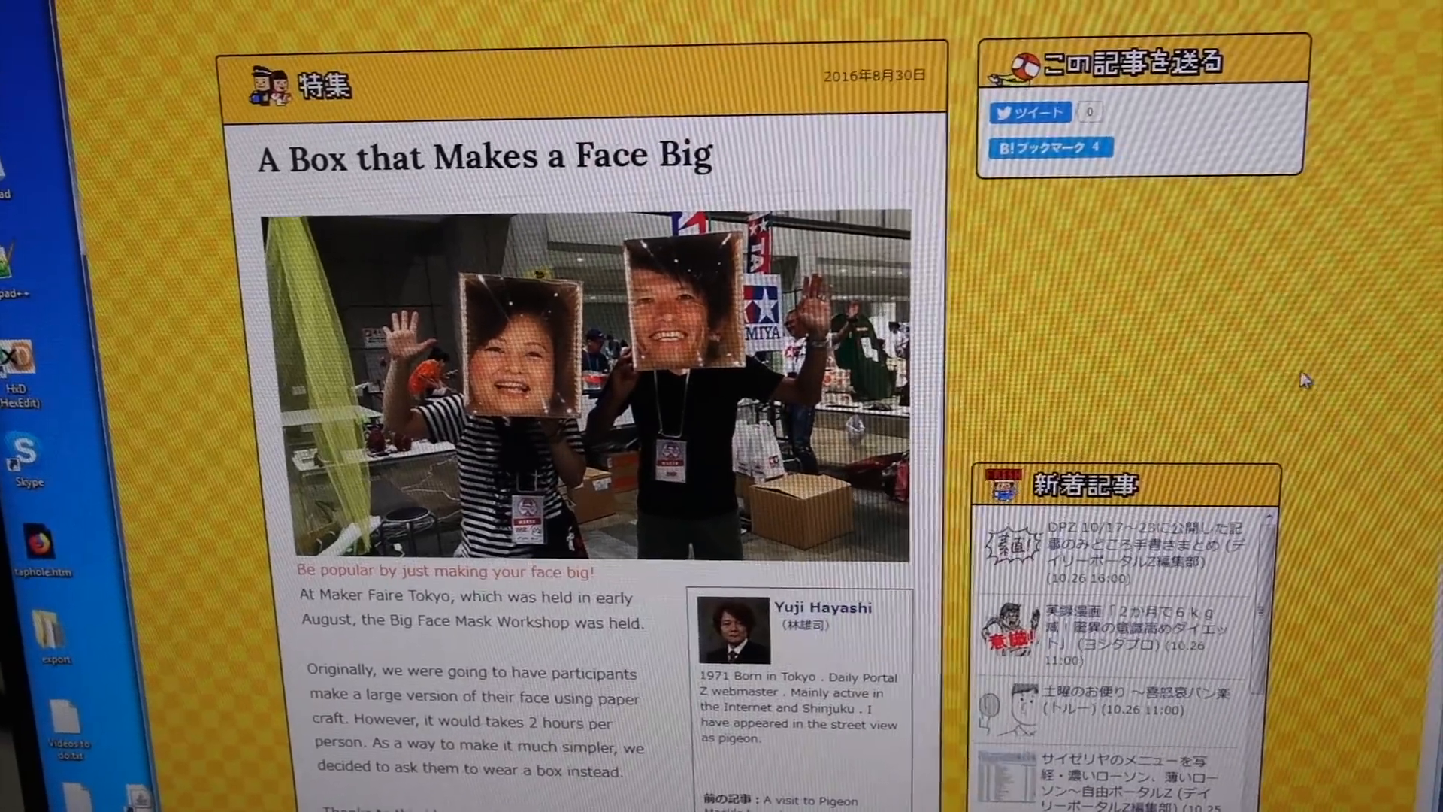
scroll("down", 3)
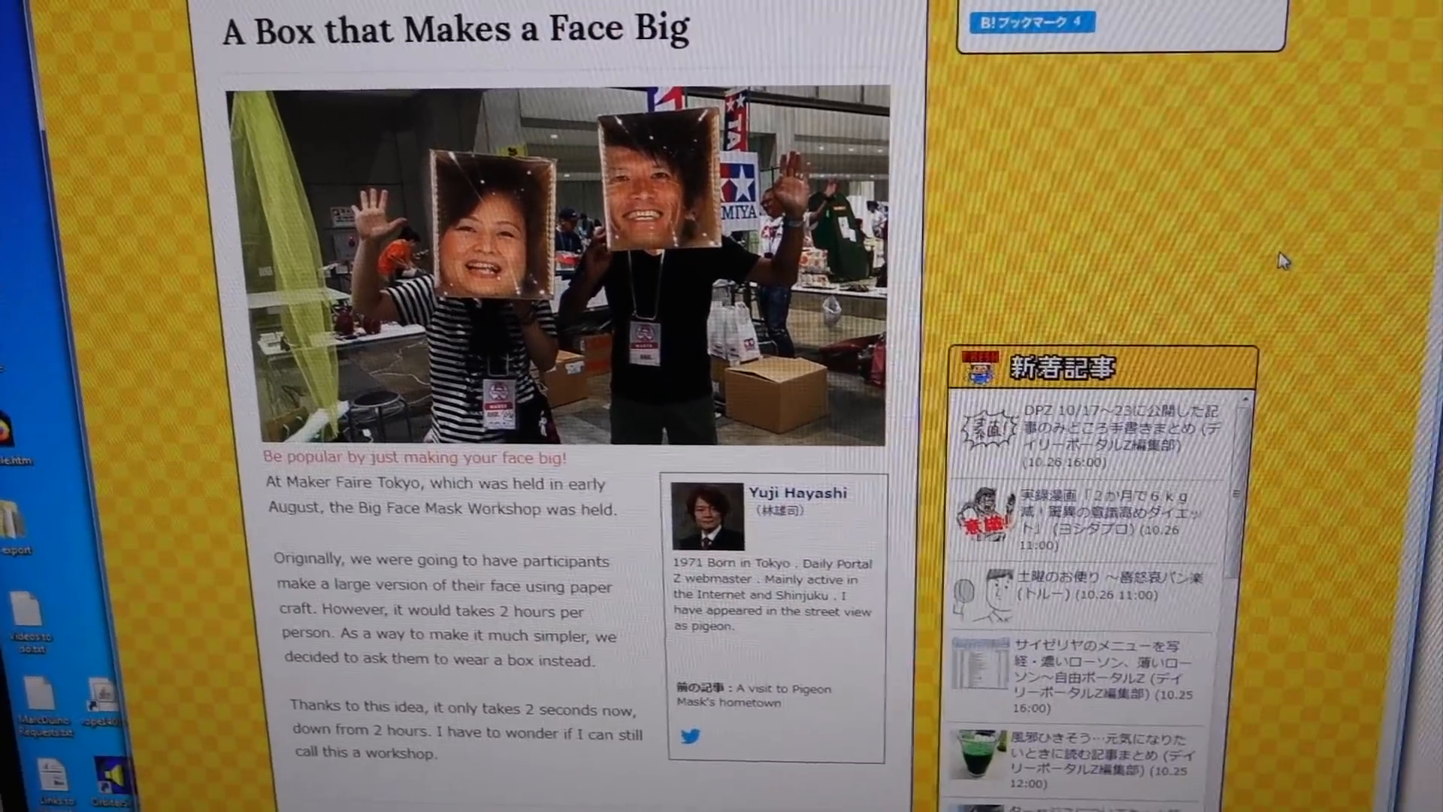
scroll("up", 3)
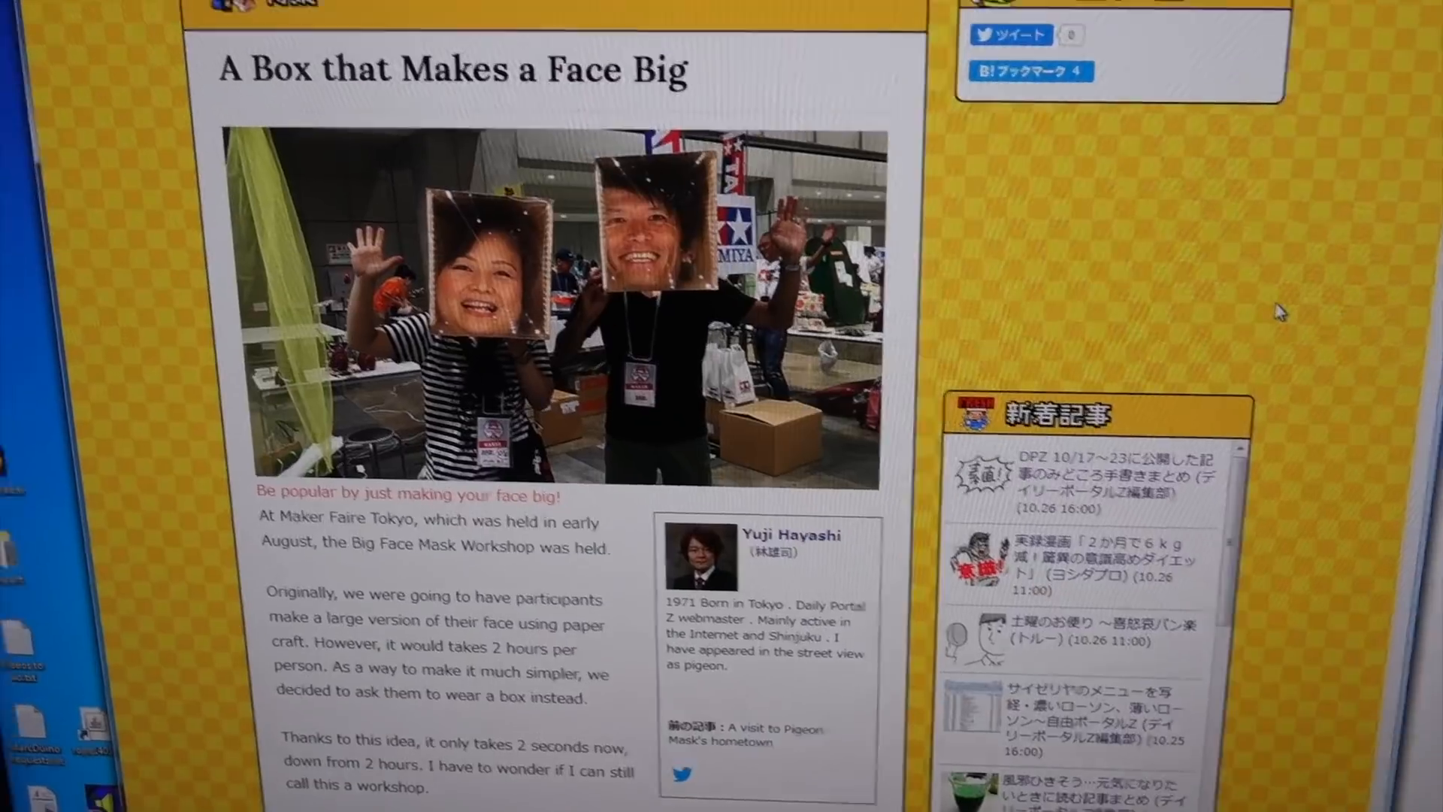
scroll("up", 3)
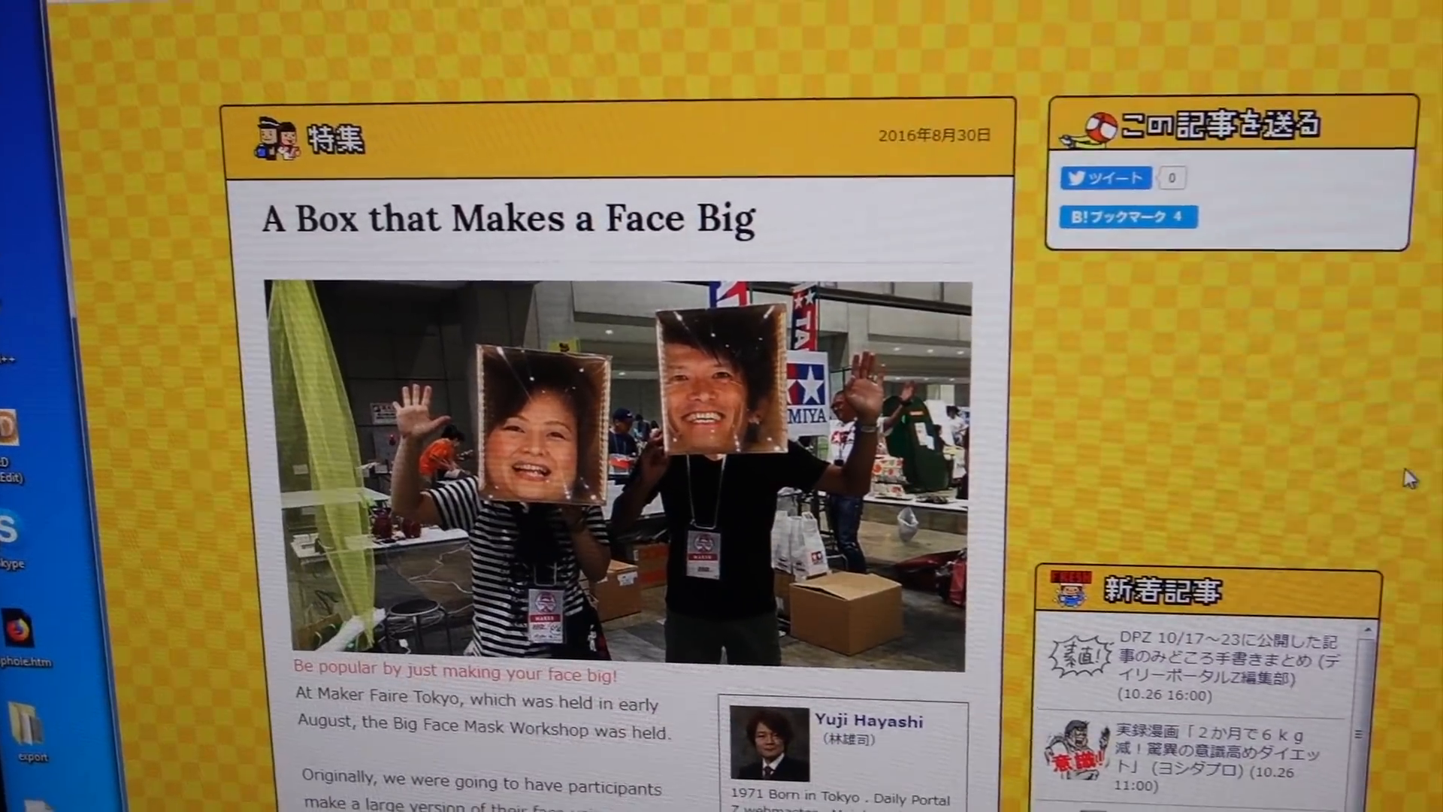
scroll("down", 3)
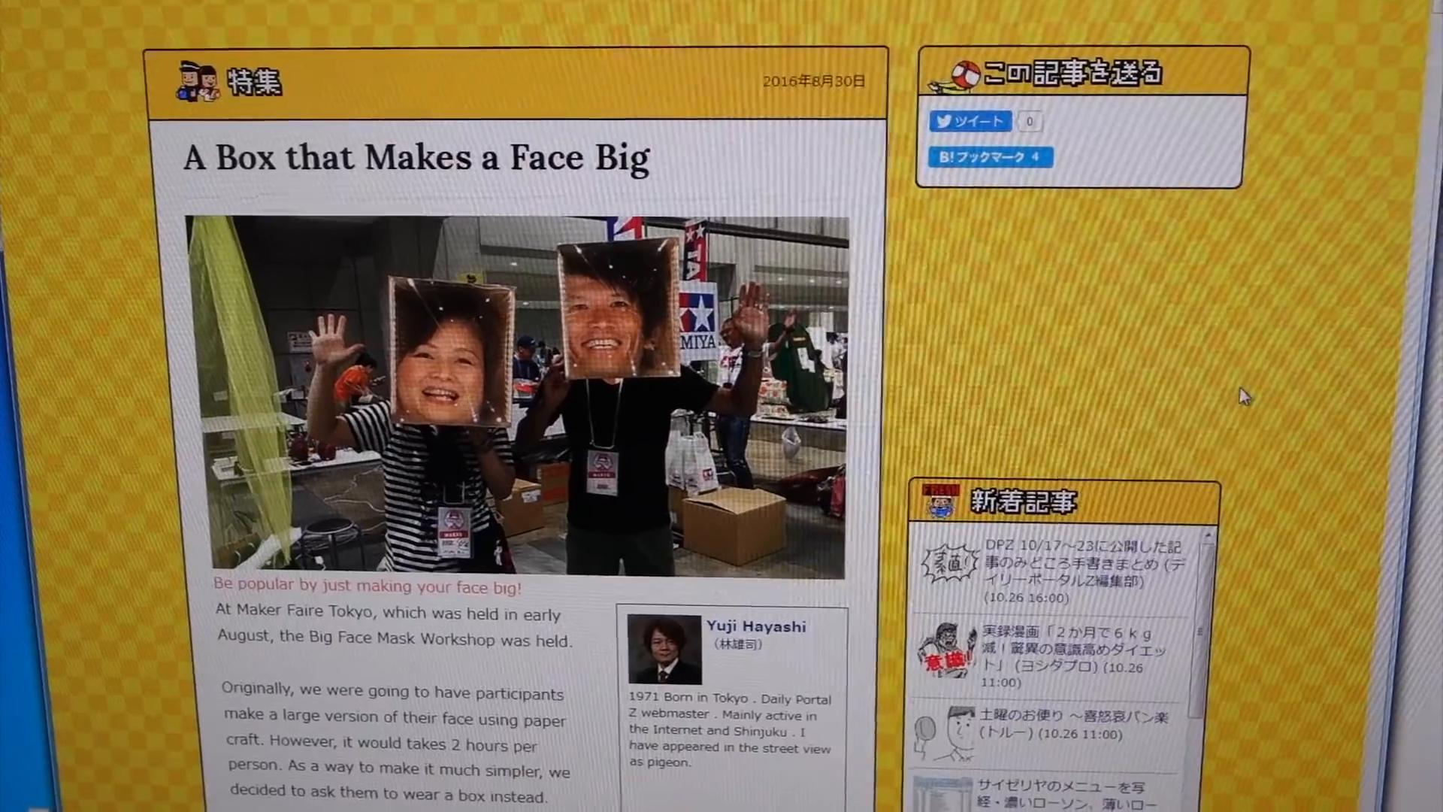
scroll("down", 3)
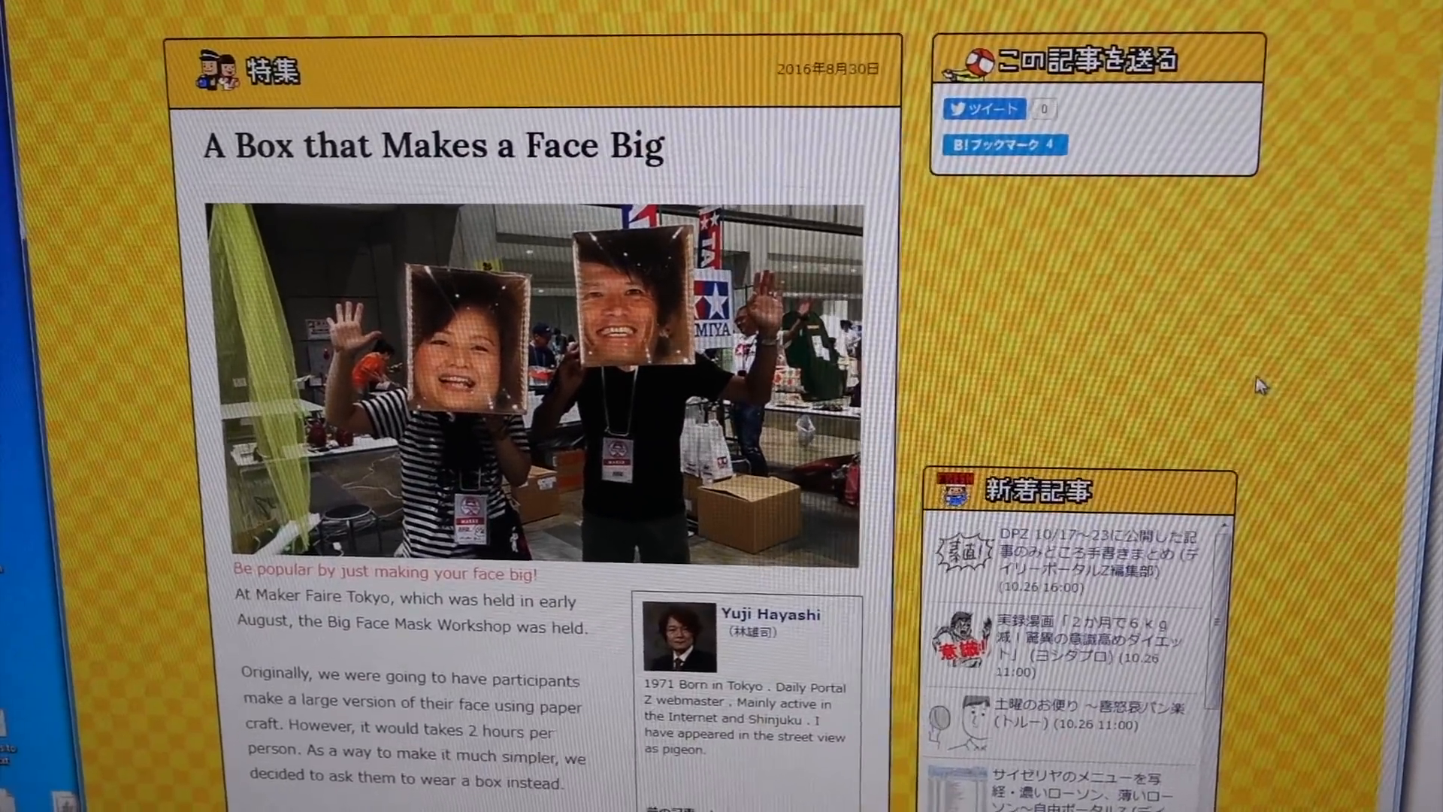
scroll("down", 3)
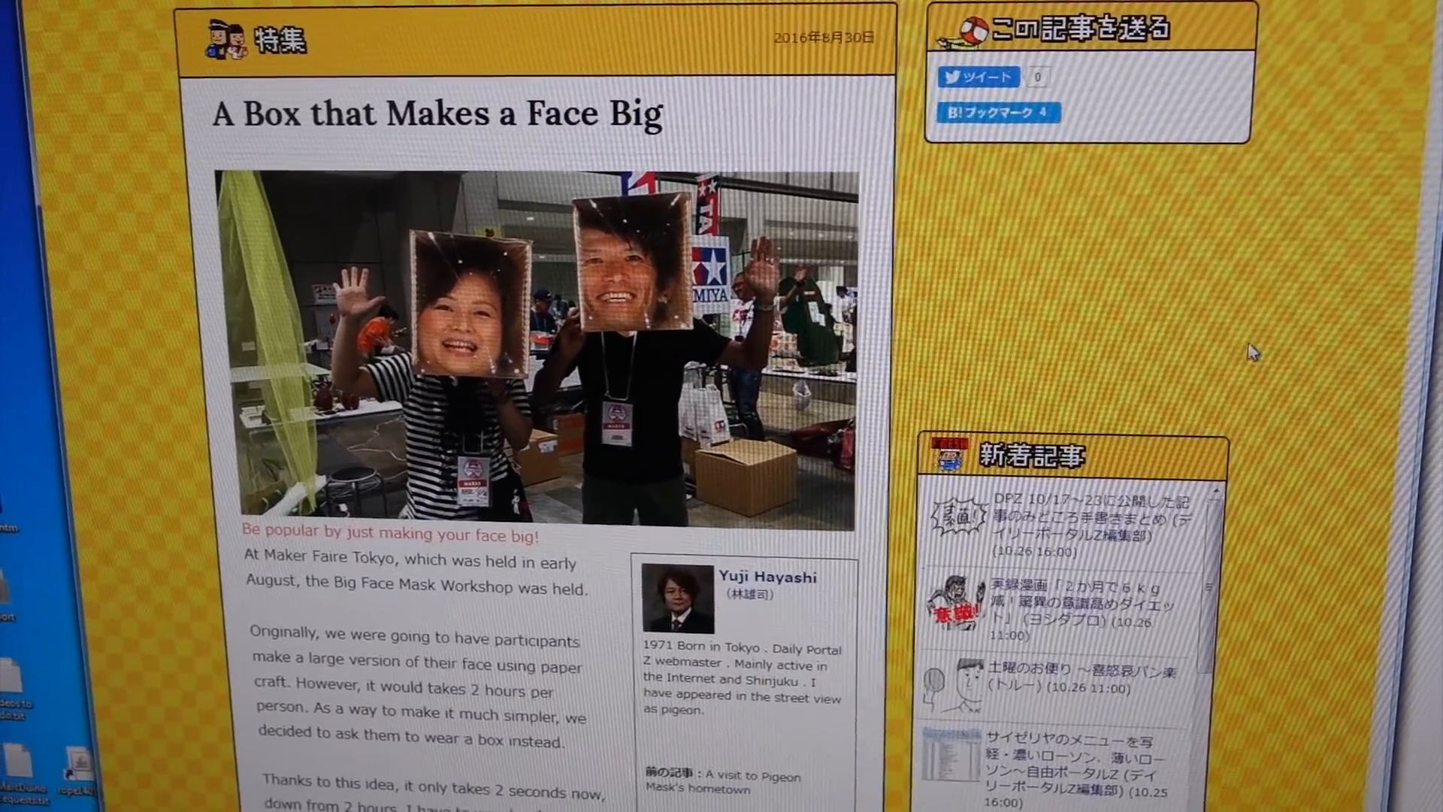